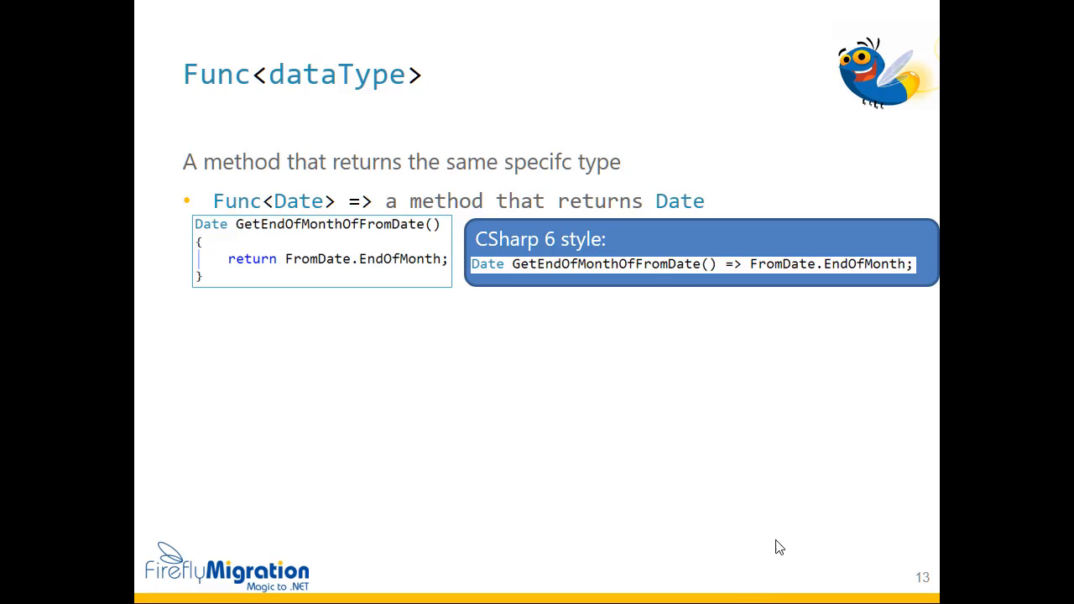
mouse_move(319, 208)
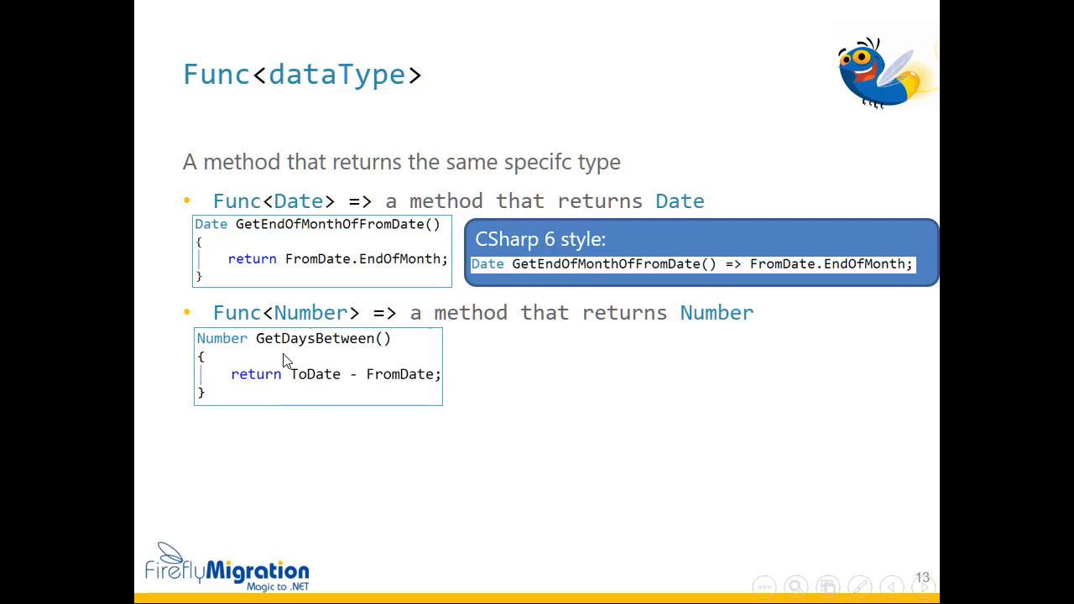
mouse_move(401, 388)
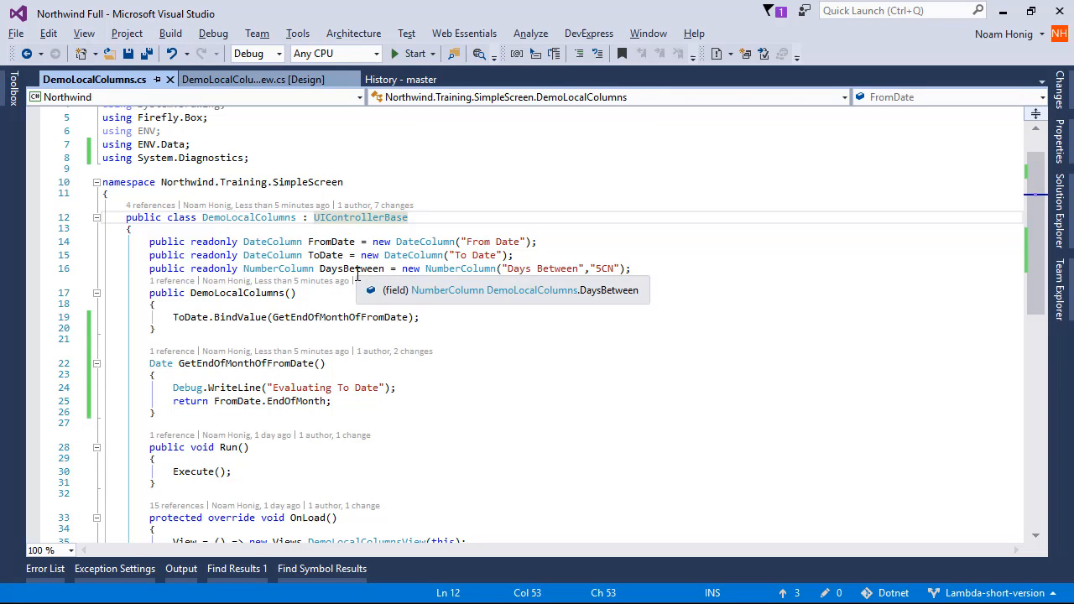
Add the statement DaysBetween.BindValue(GetDaysBetween); after the ToDate binding
click(445, 315)
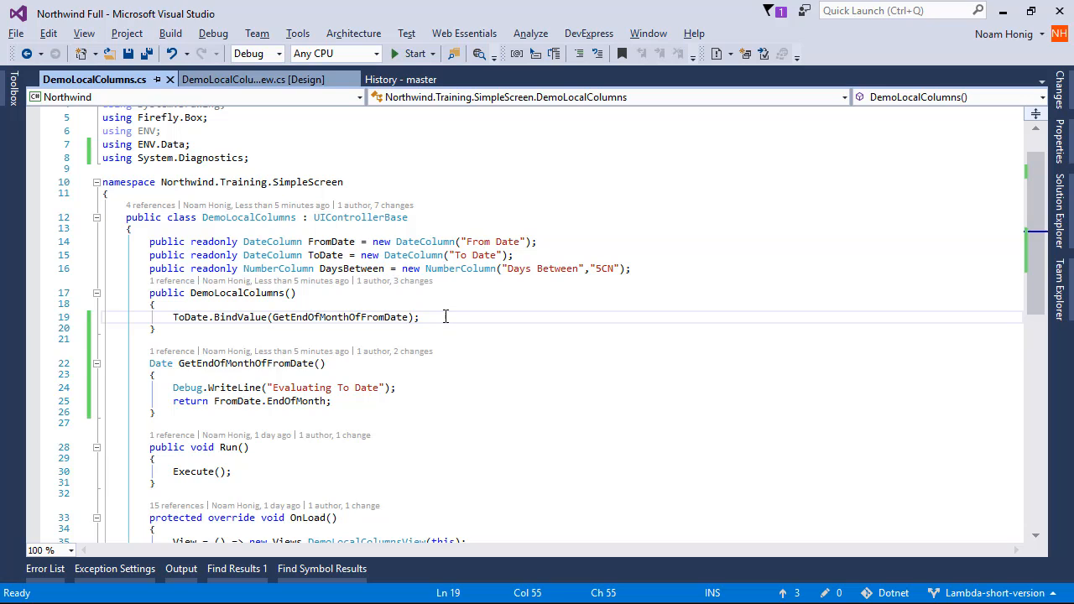
text(DaysBetween)
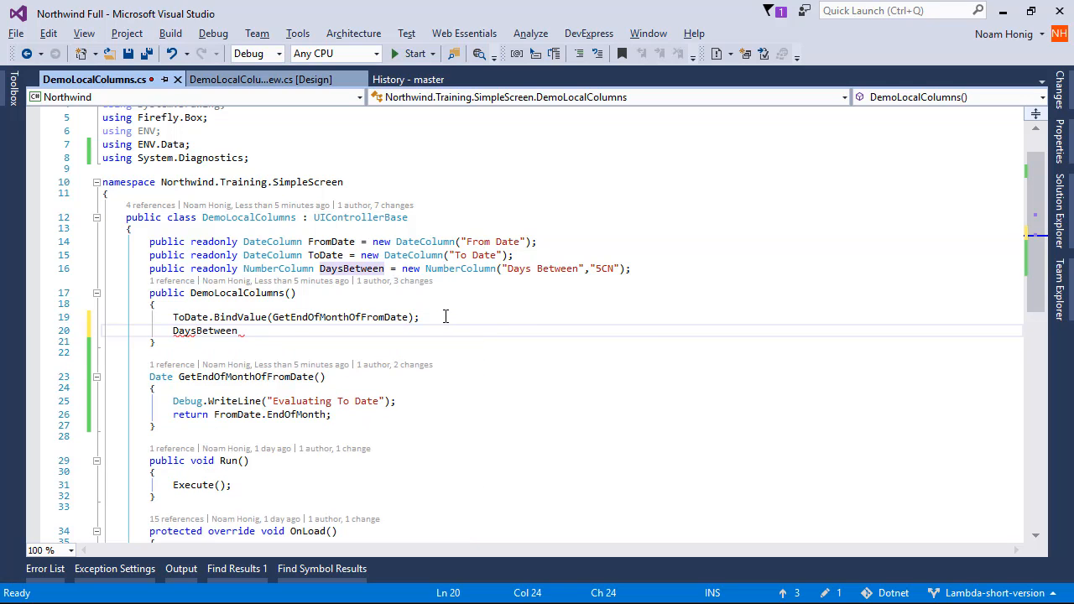
text(.BindValue()
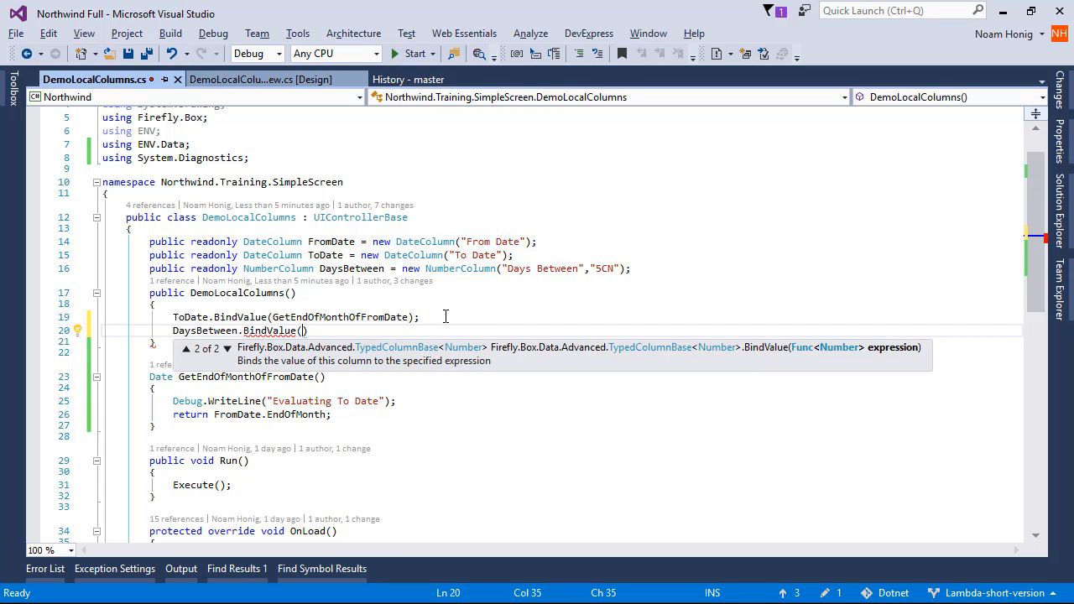
text(GetDaya)
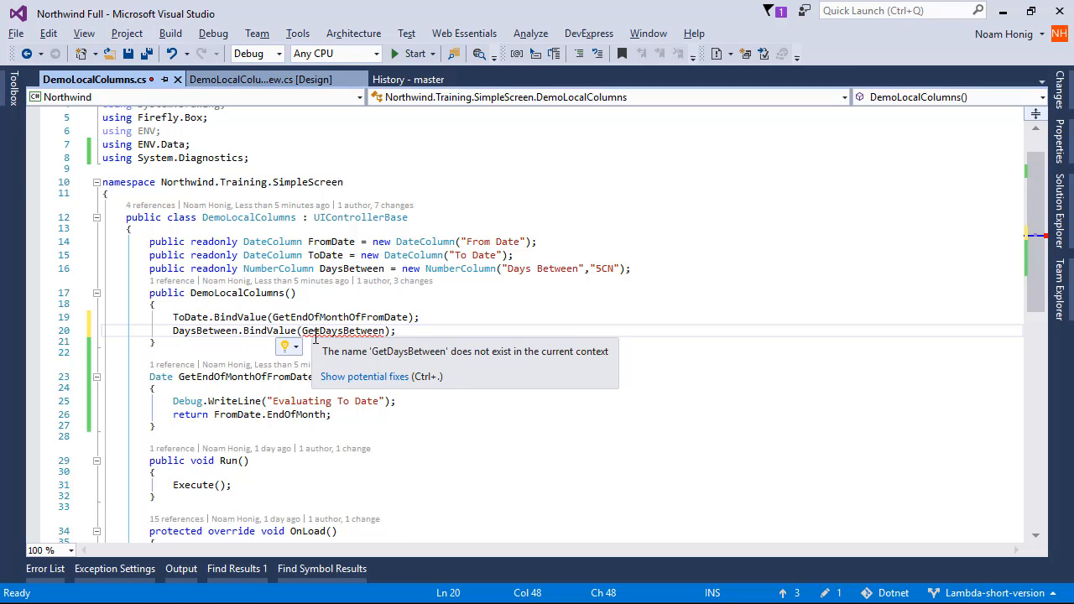
Generate the GetDaysBetween stub via the quick fix and make it return ToDate - FromDate
click(284, 346)
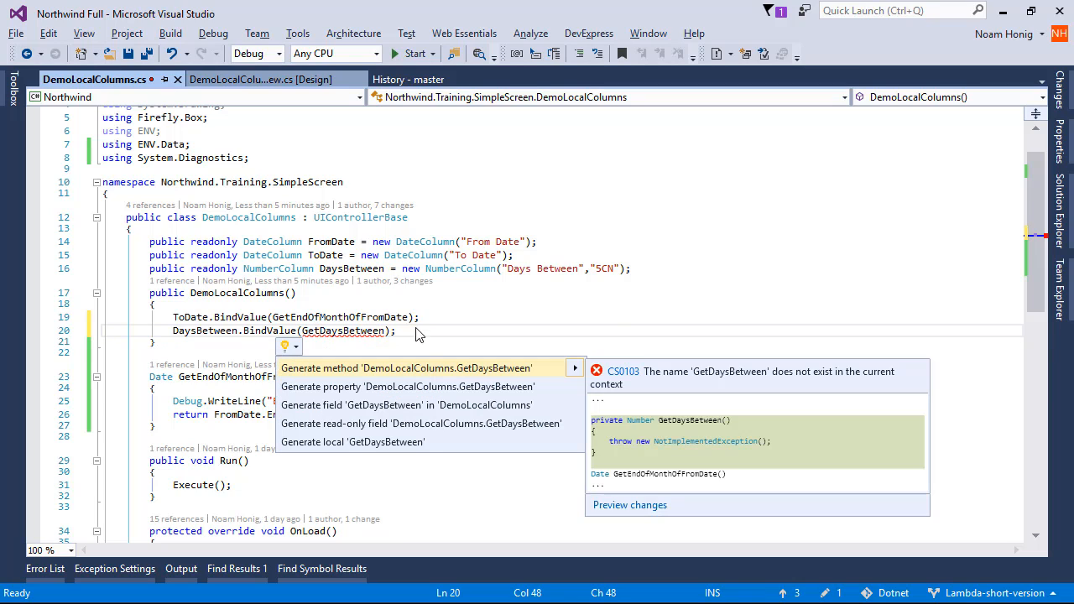
mouse_move(352, 376)
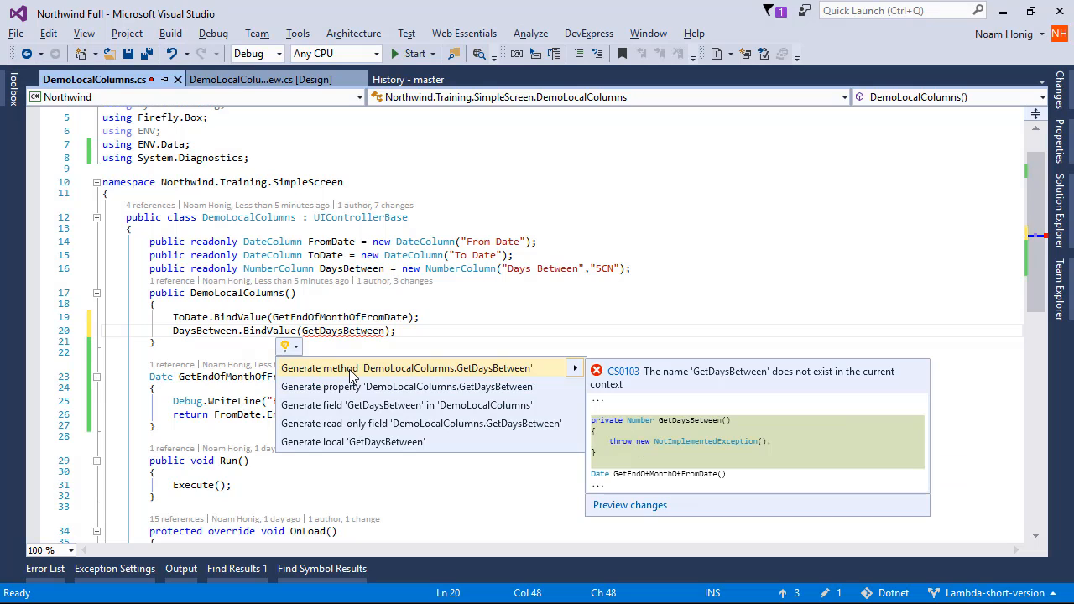
click(406, 368)
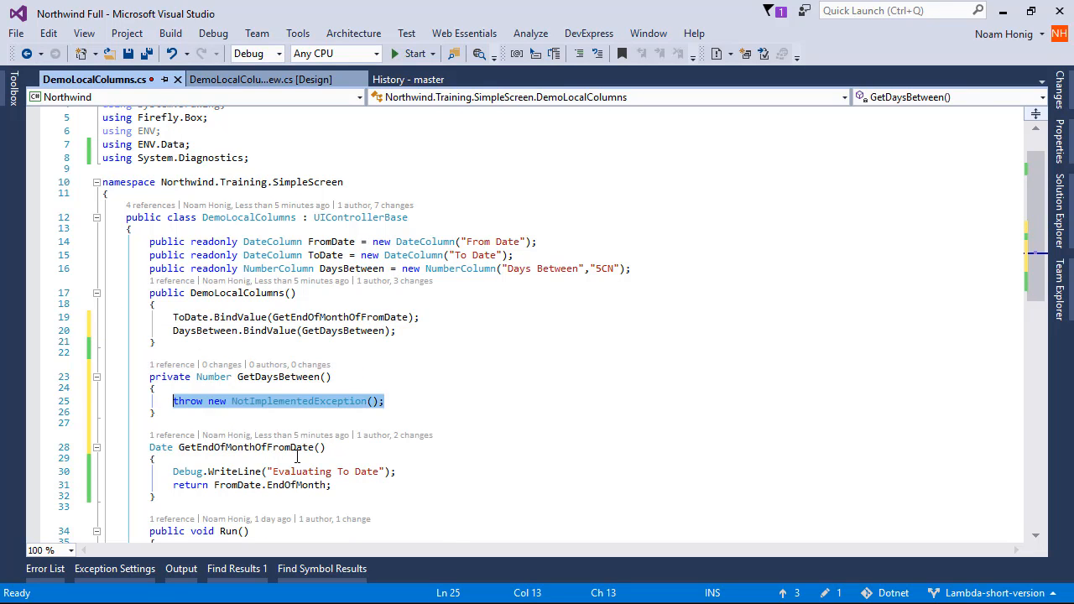
text(return todate)
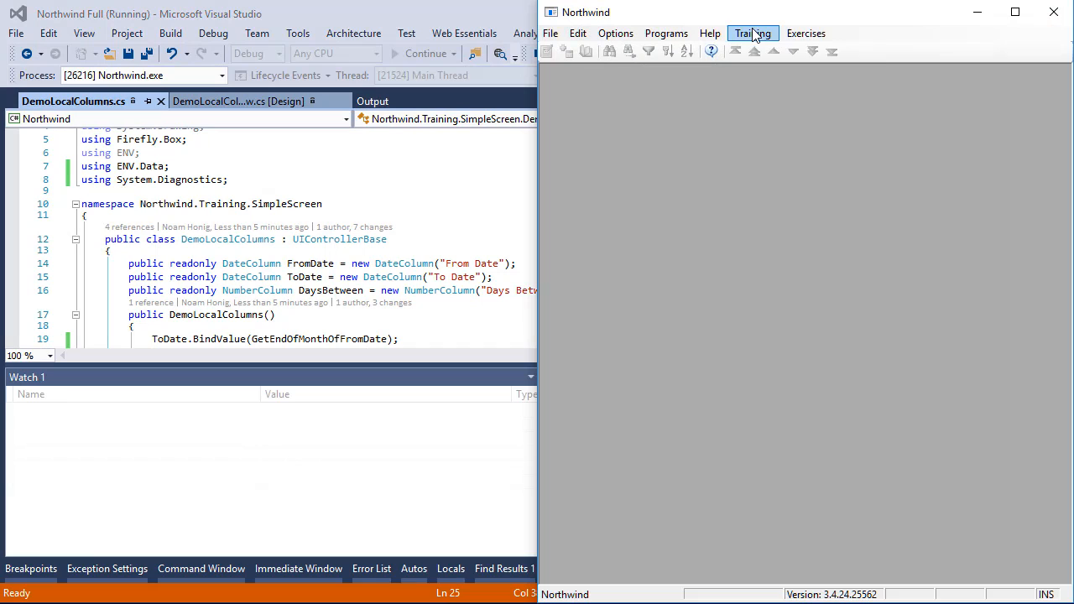
Enter 28/02/2017 as To Date on DemoLocalColumns so Days Between shows 29
click(752, 33)
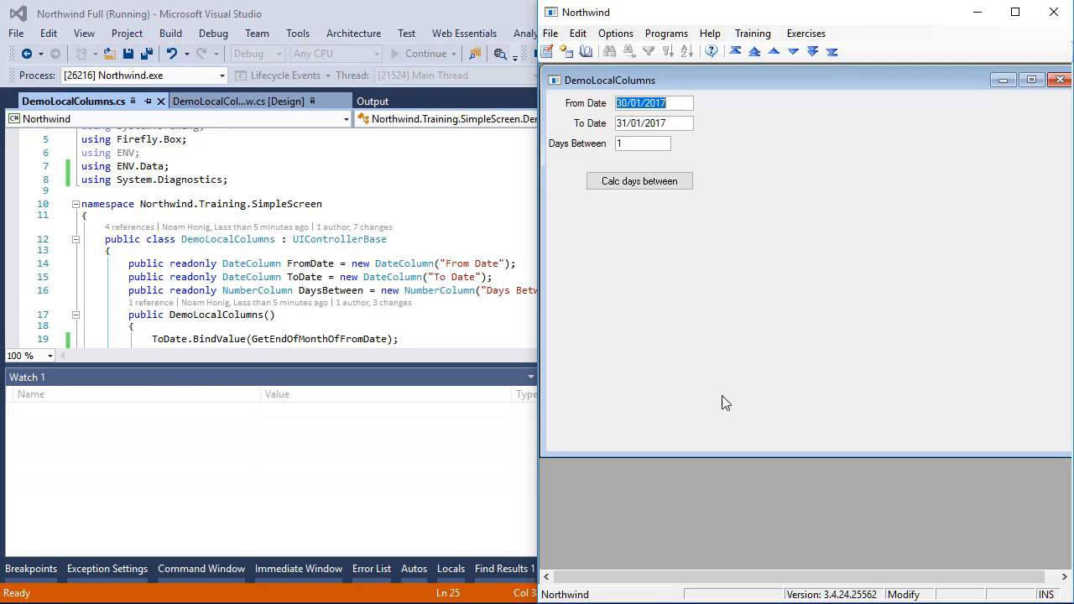
click(653, 122)
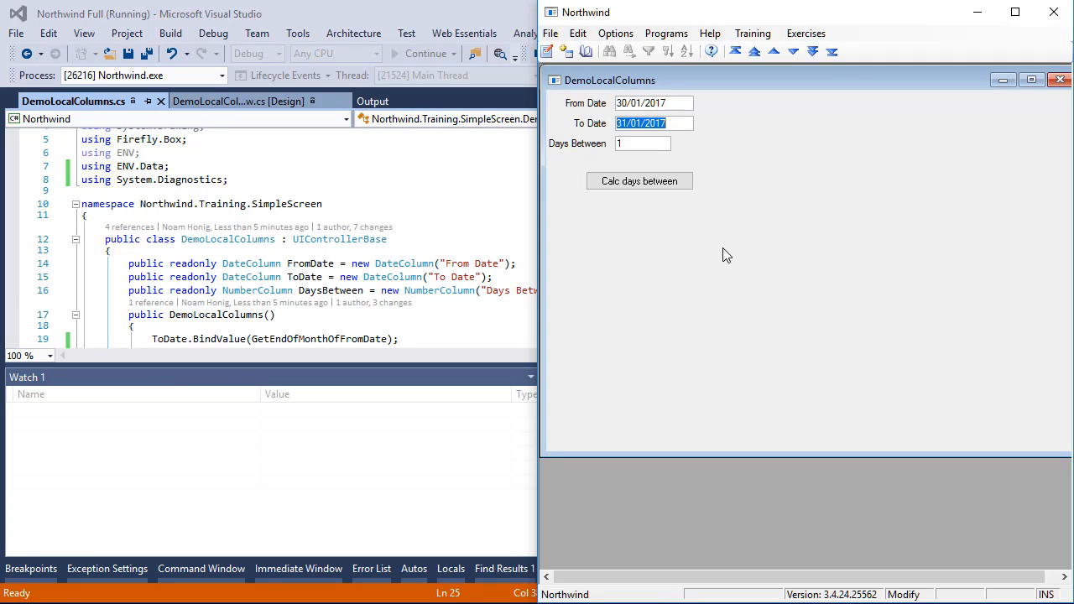
text(28/02/)
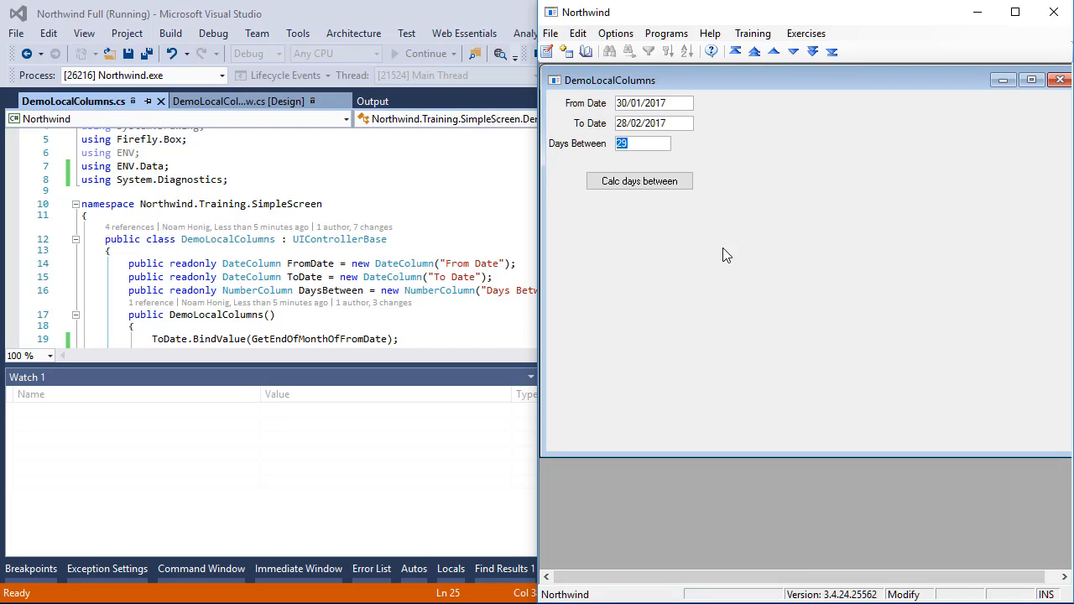
mouse_move(658, 141)
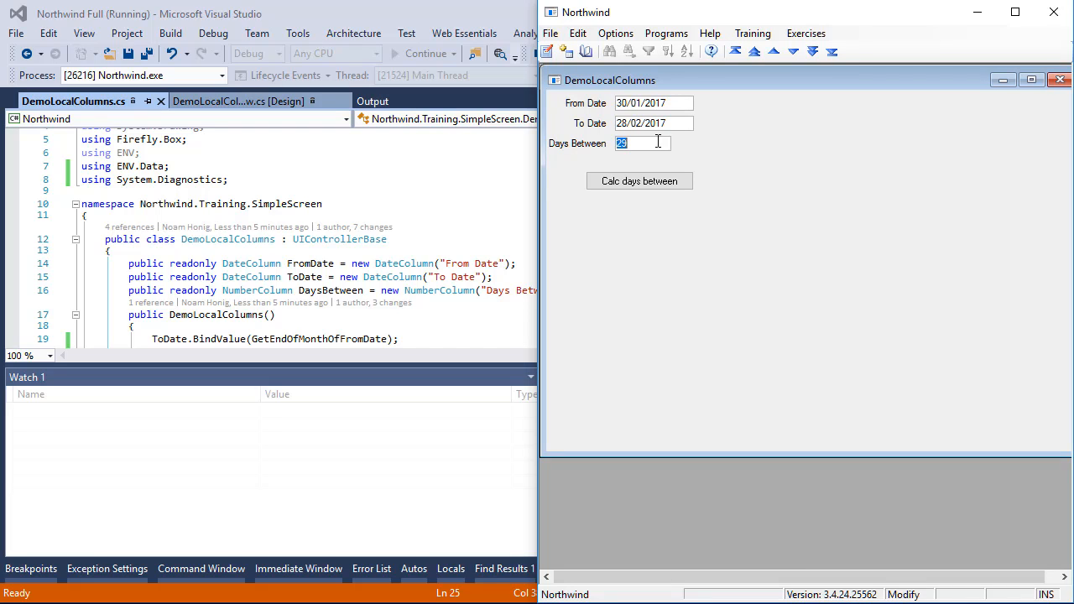
mouse_move(742, 259)
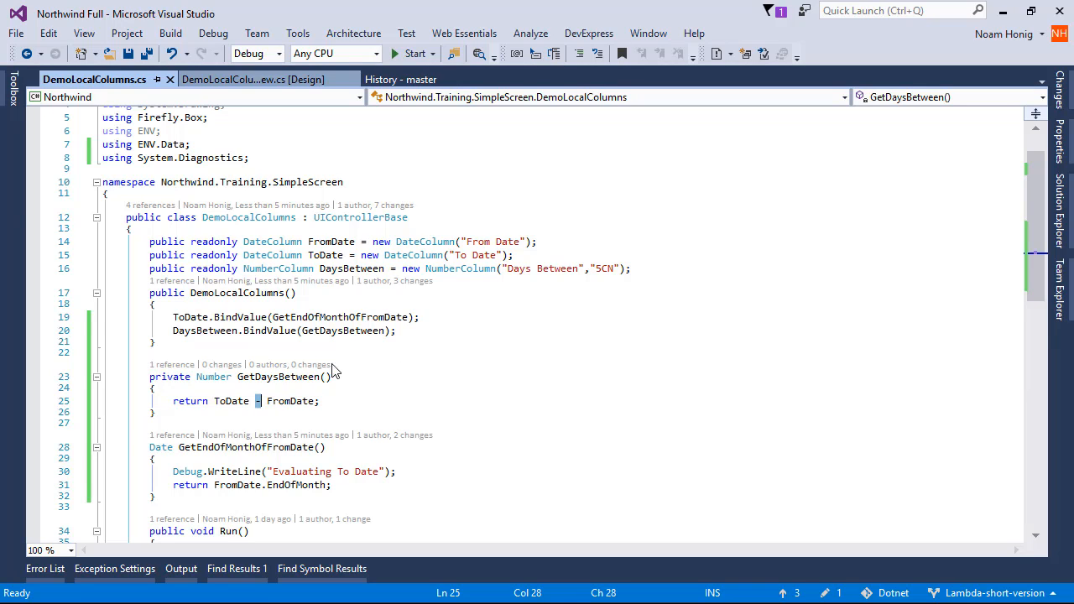
mouse_move(275, 435)
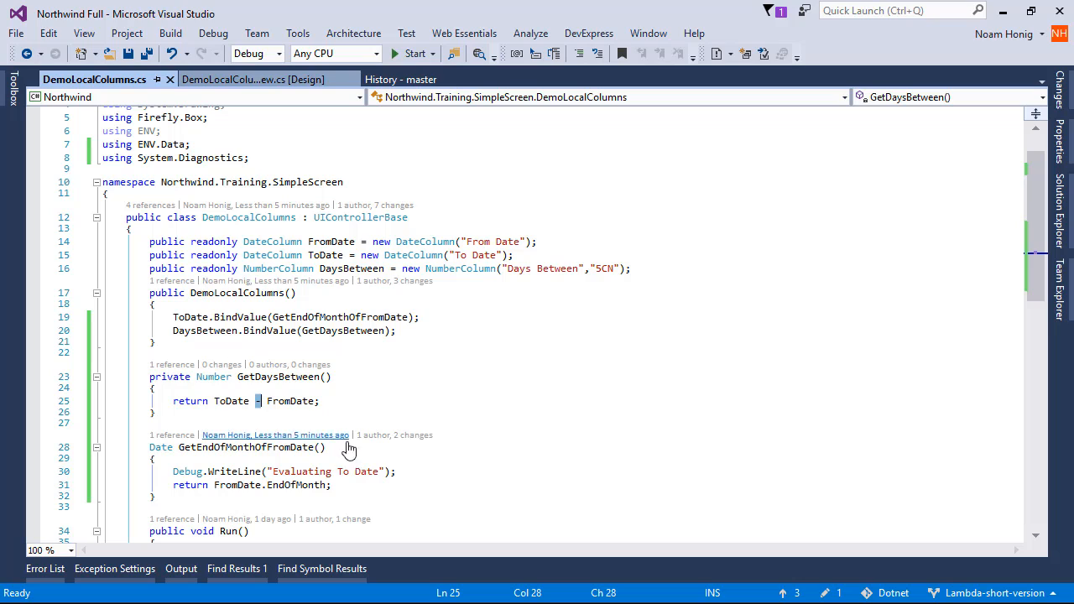
mouse_move(351, 321)
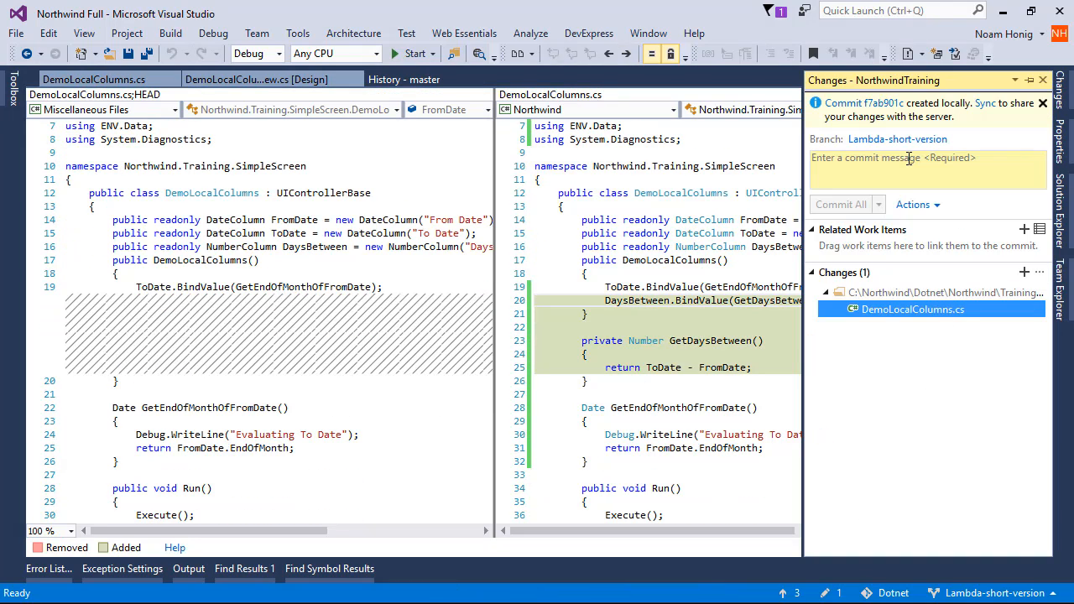
Commit the DemoLocalColumns.cs change with the message 'Get Days Between'
text(GEt Days B)
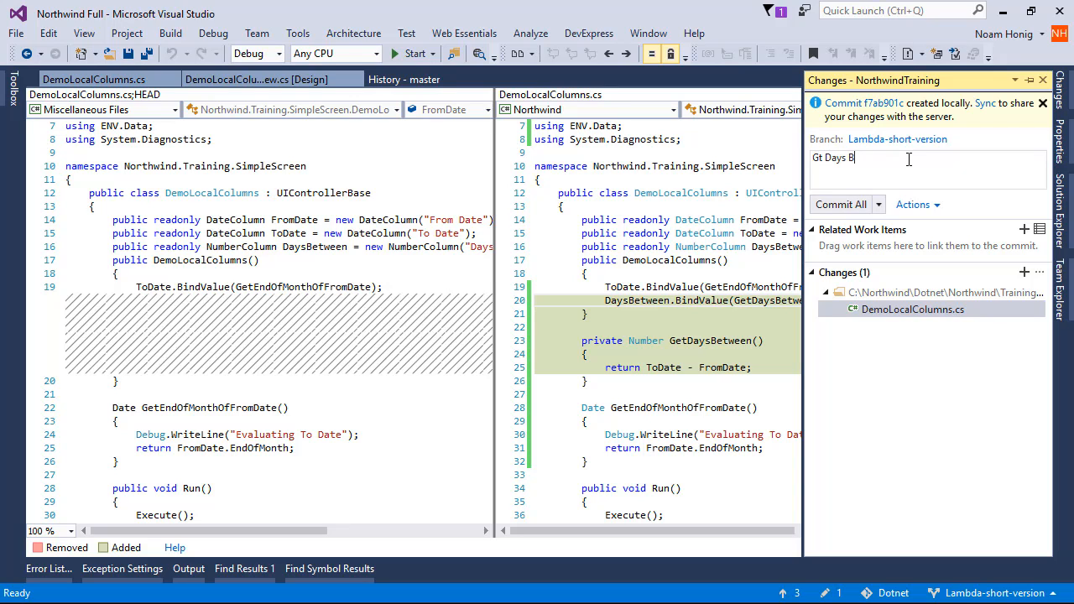
text(Get Days Betwe)
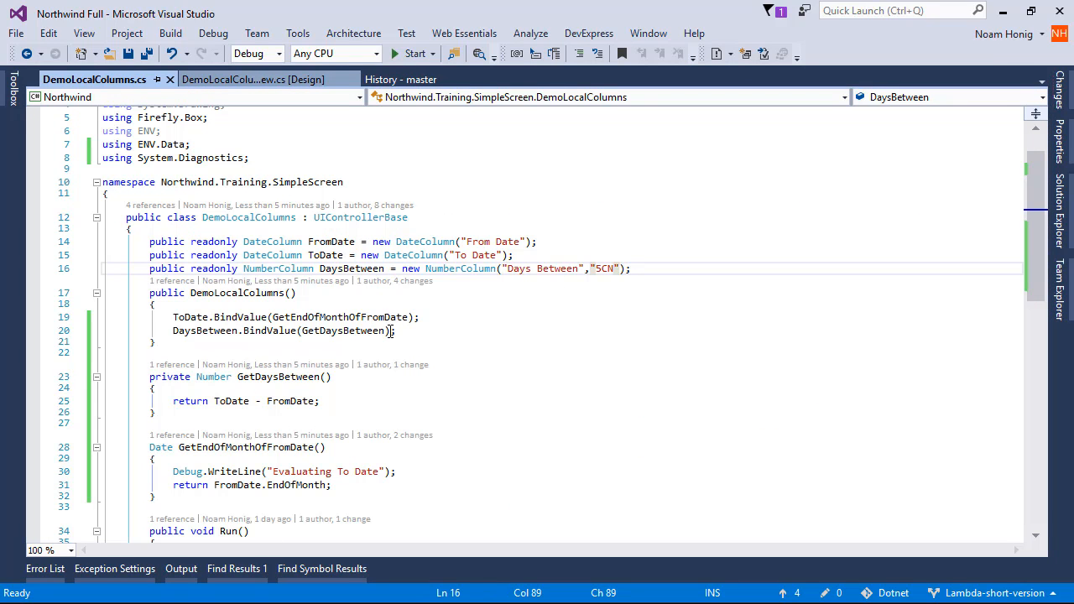
Make GetDaysBetween an expression body => ToDate - FromDate and compare with the unmodified version
text(=>ToDate - FromDate;)
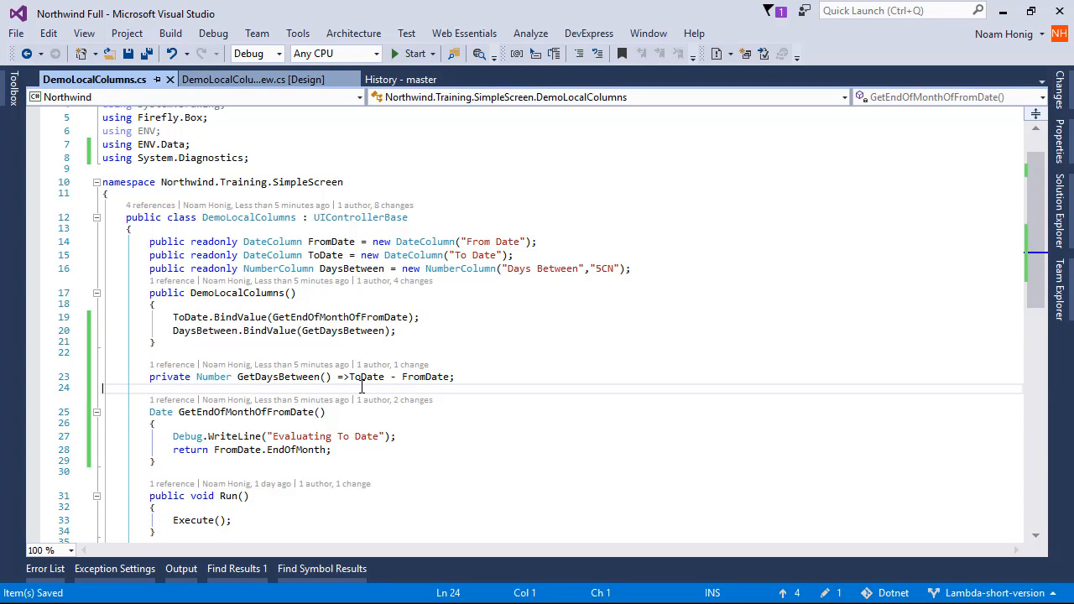
click(837, 595)
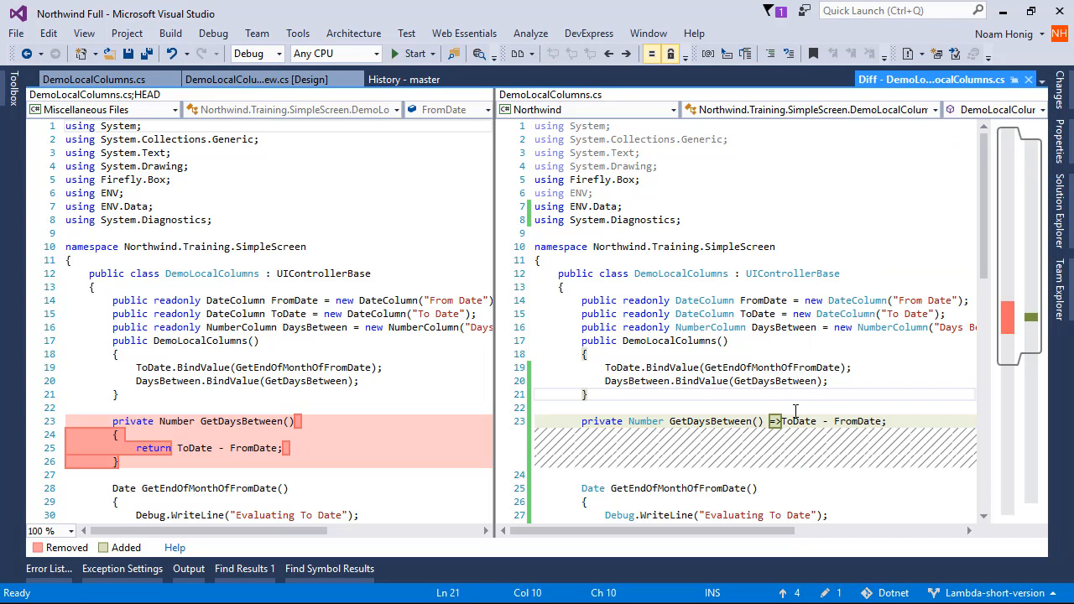
mouse_move(922, 238)
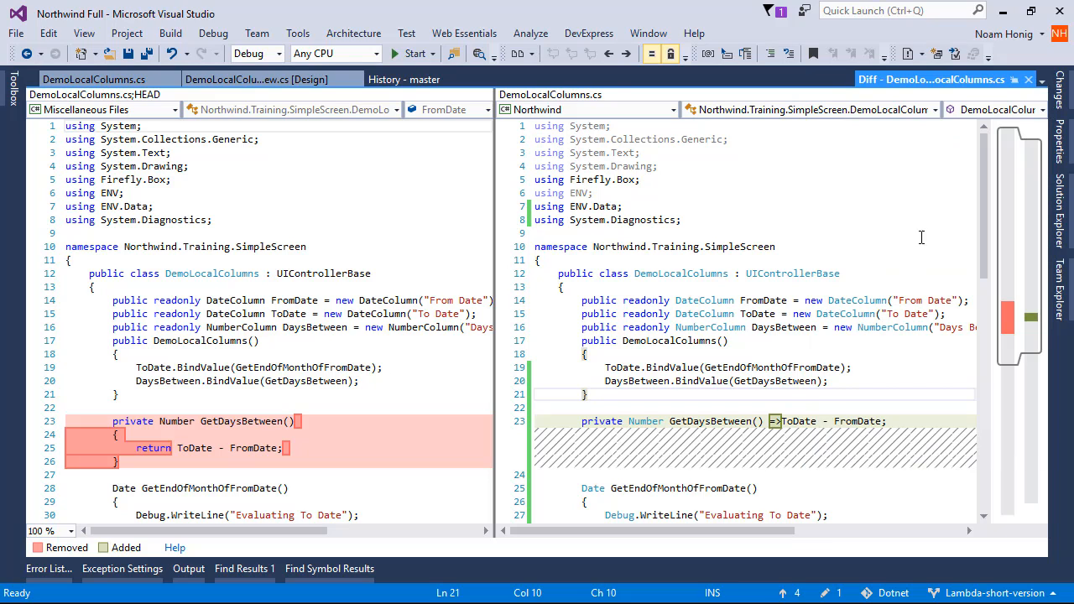